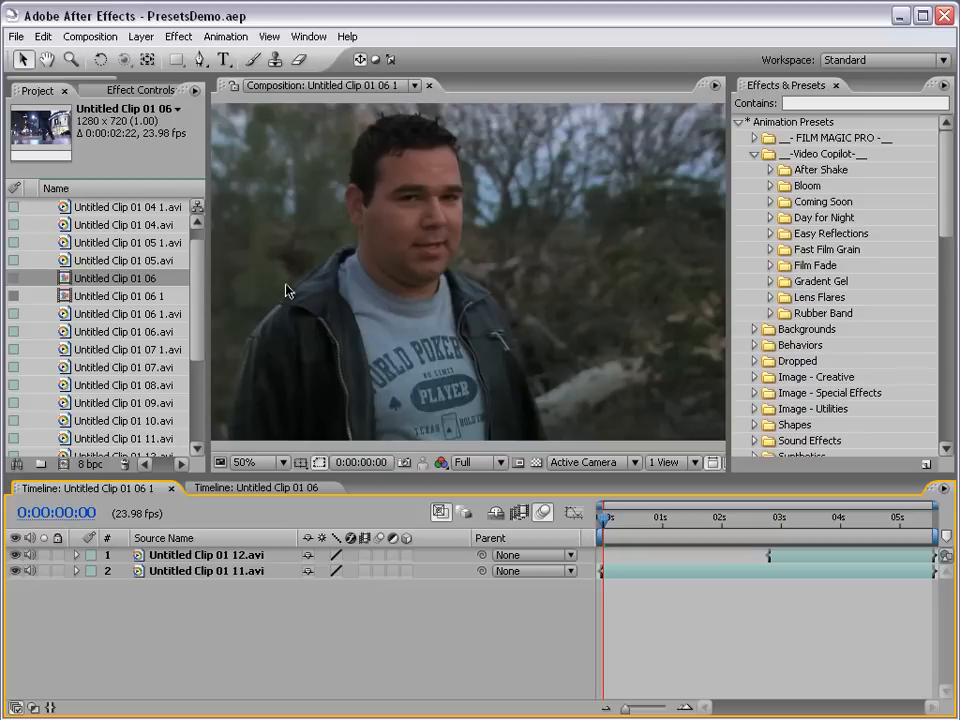
pyautogui.moveTo(838, 278)
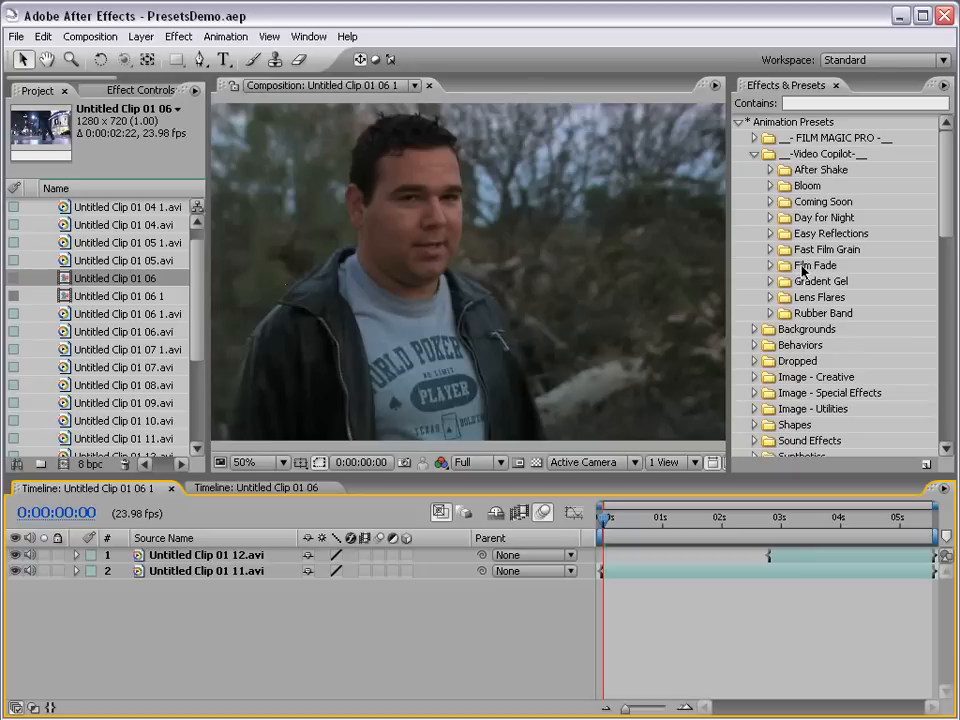
pyautogui.moveTo(167, 559)
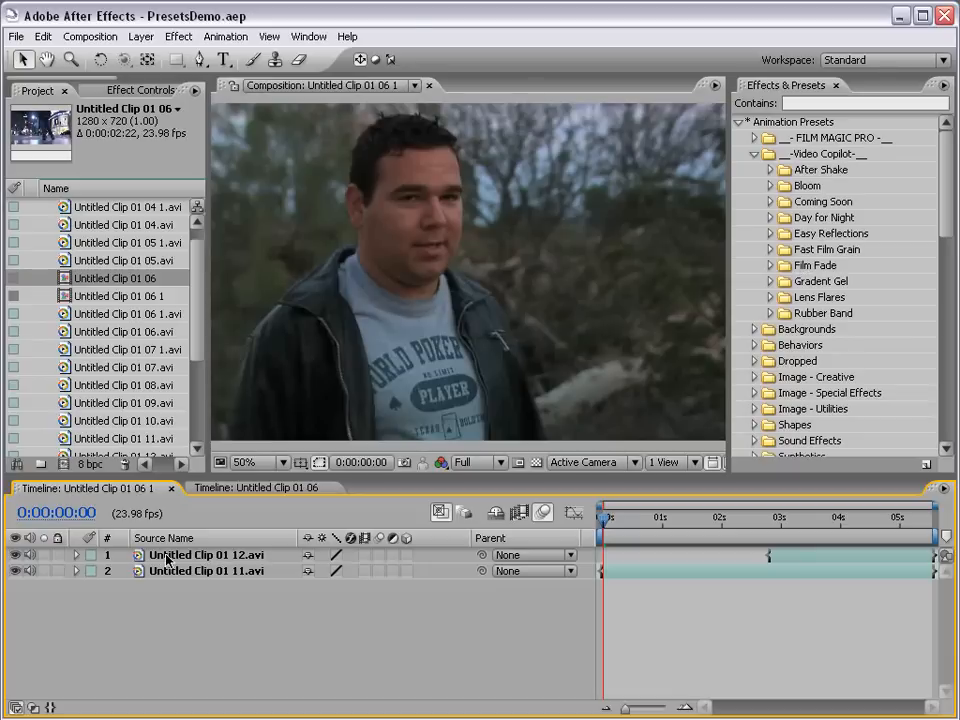
# Key a trial 0% to 100% Opacity fade on Untitled Clip 01 11, preview it, then remove it
pyautogui.click(205, 571)
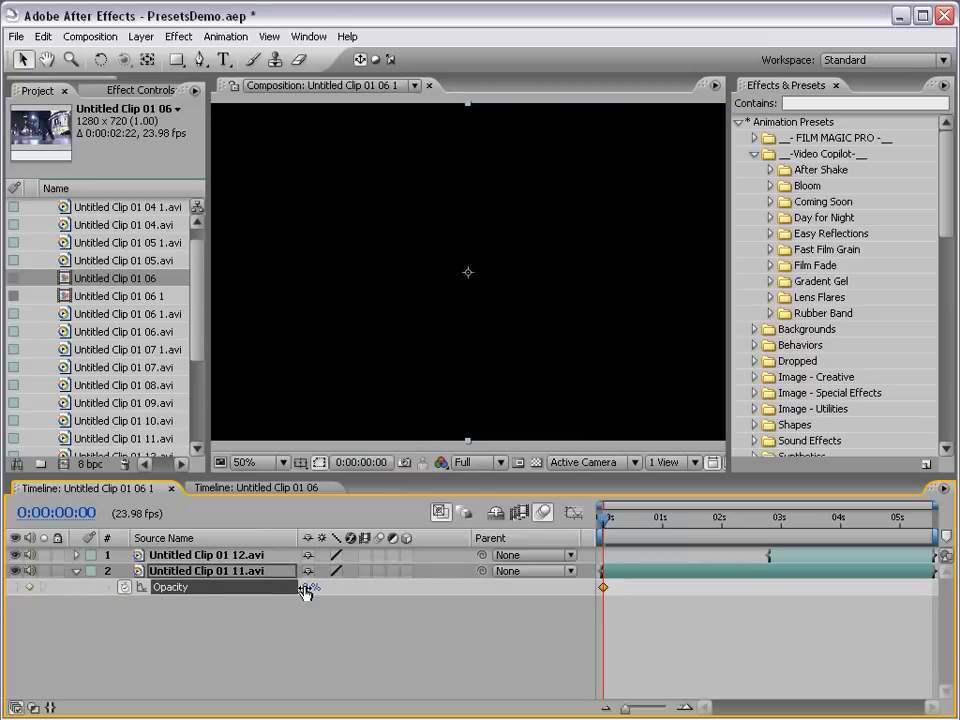
pyautogui.click(640, 517)
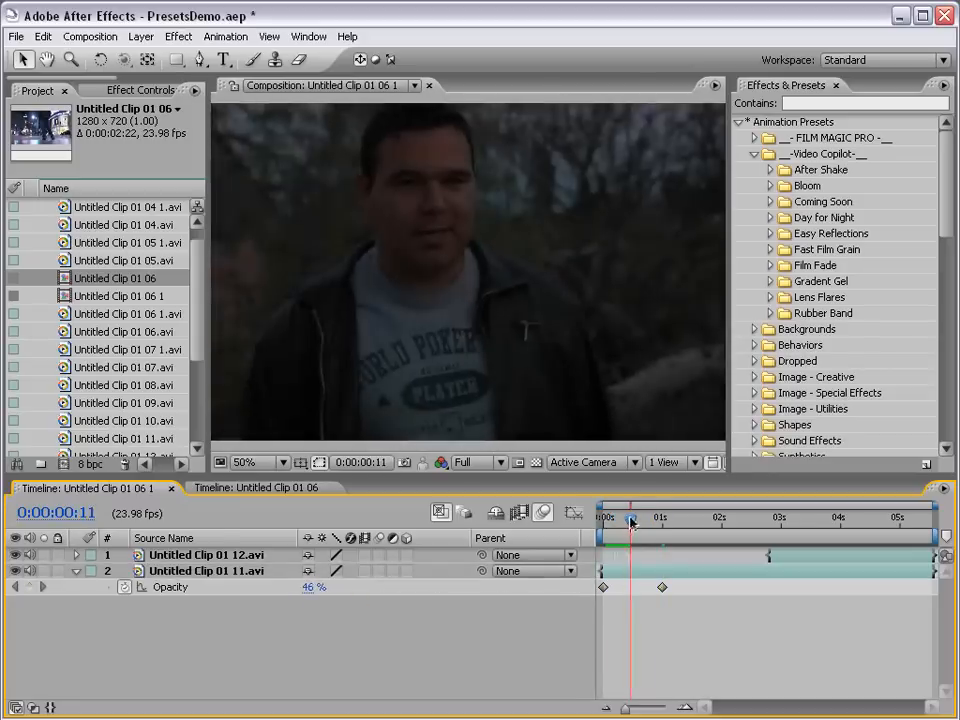
pyautogui.moveTo(630, 518); pyautogui.dragTo(645, 518)
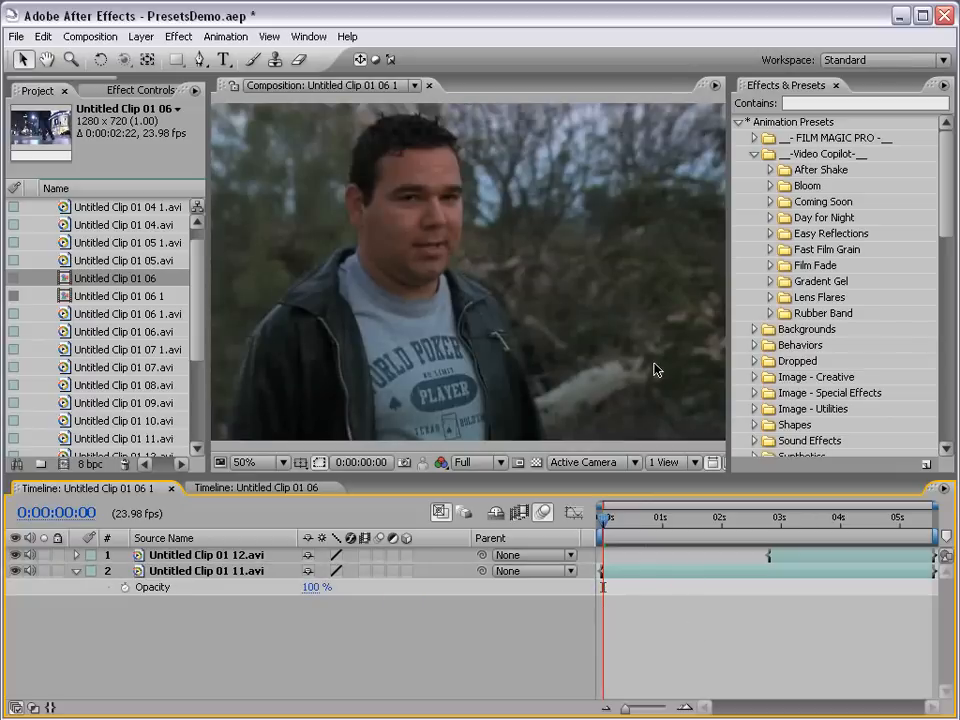
# Expand the Film Fade presets and apply FilmFade_In to Untitled Clip 01 11
pyautogui.click(770, 265)
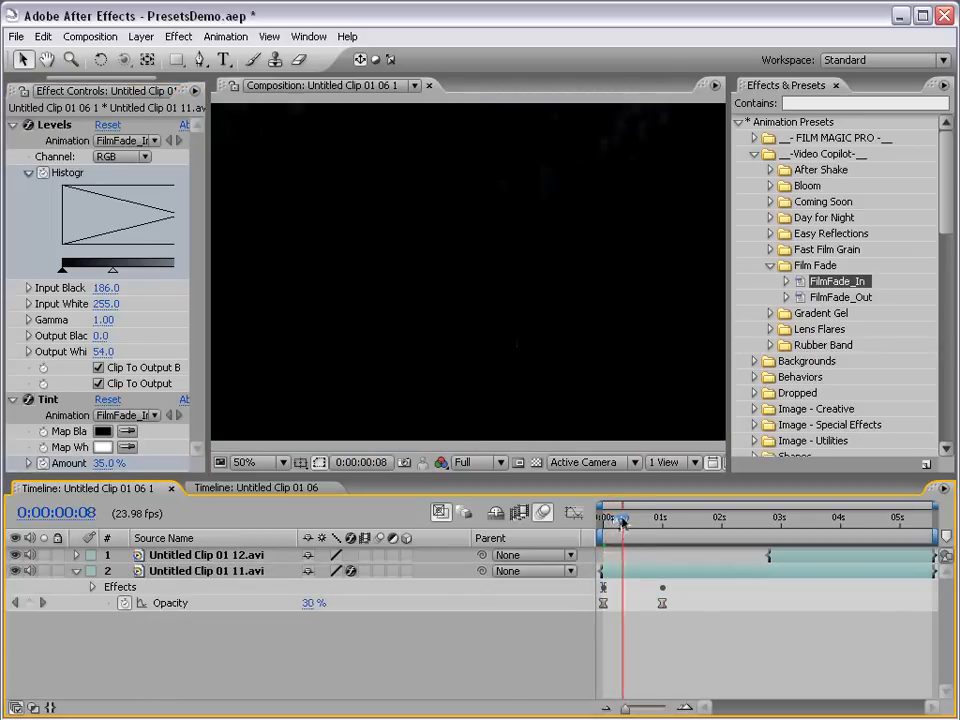
pyautogui.click(668, 517)
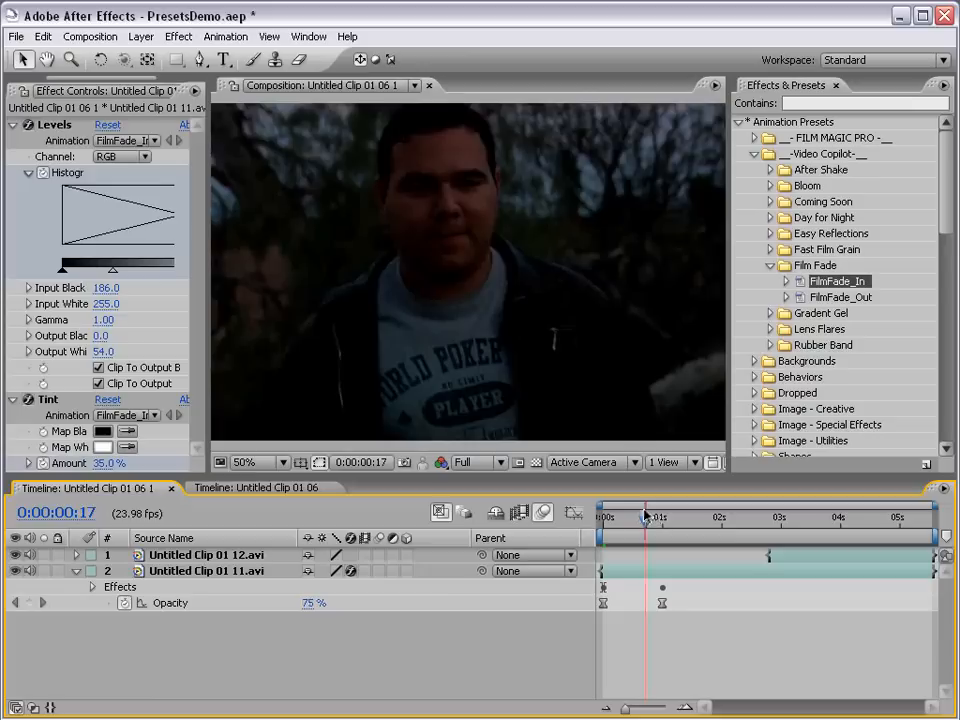
pyautogui.moveTo(645, 517); pyautogui.dragTo(637, 517)
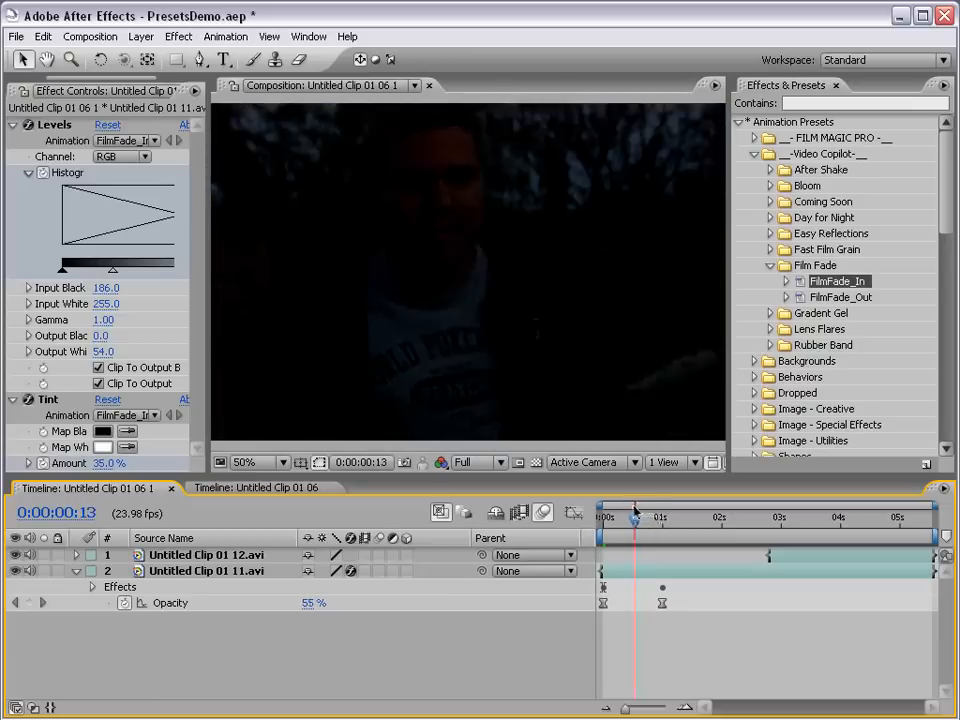
pyautogui.moveTo(635, 518); pyautogui.dragTo(642, 518)
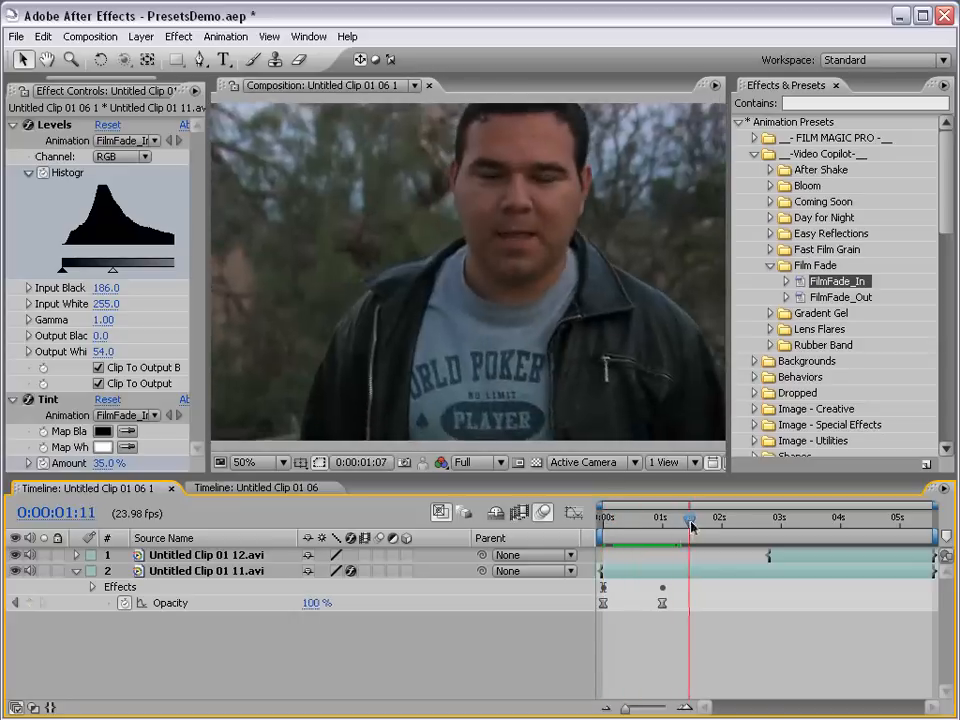
pyautogui.moveTo(692, 518); pyautogui.dragTo(775, 518)
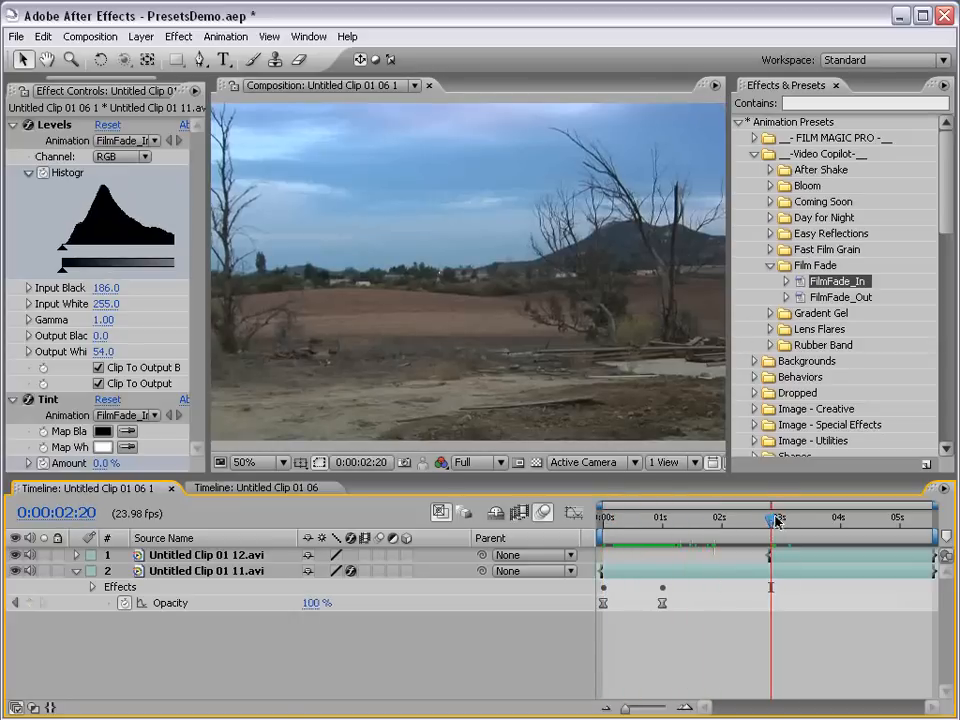
# Scrub the cross-dissolve into the landscape clip, then open the Untitled Clip 01 06 composition
pyautogui.moveTo(770, 518); pyautogui.dragTo(780, 518)
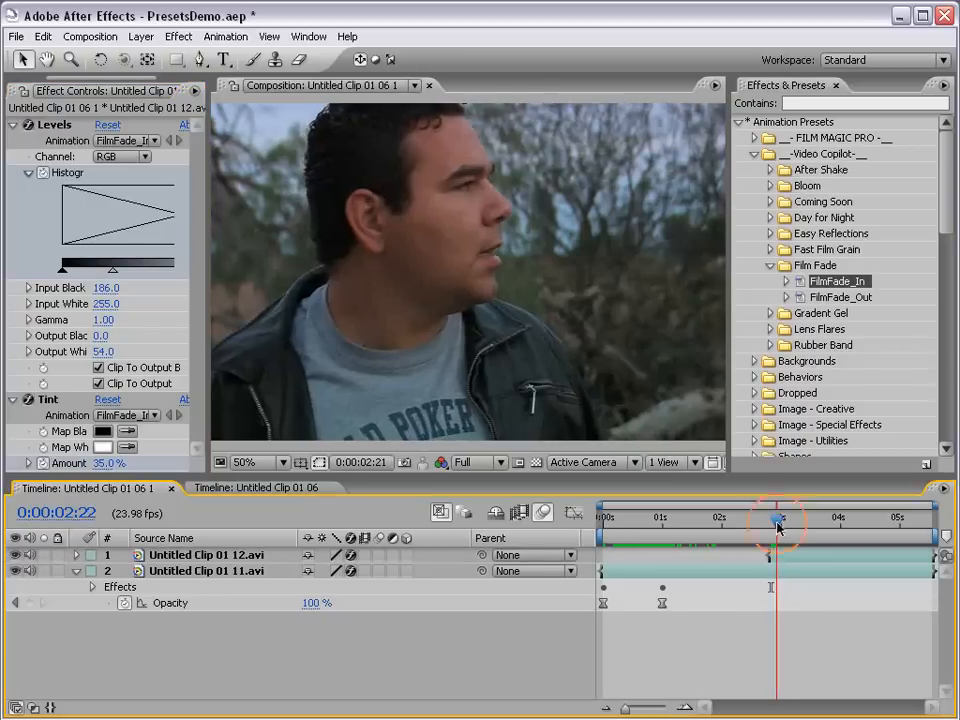
pyautogui.moveTo(778, 525); pyautogui.dragTo(840, 525)
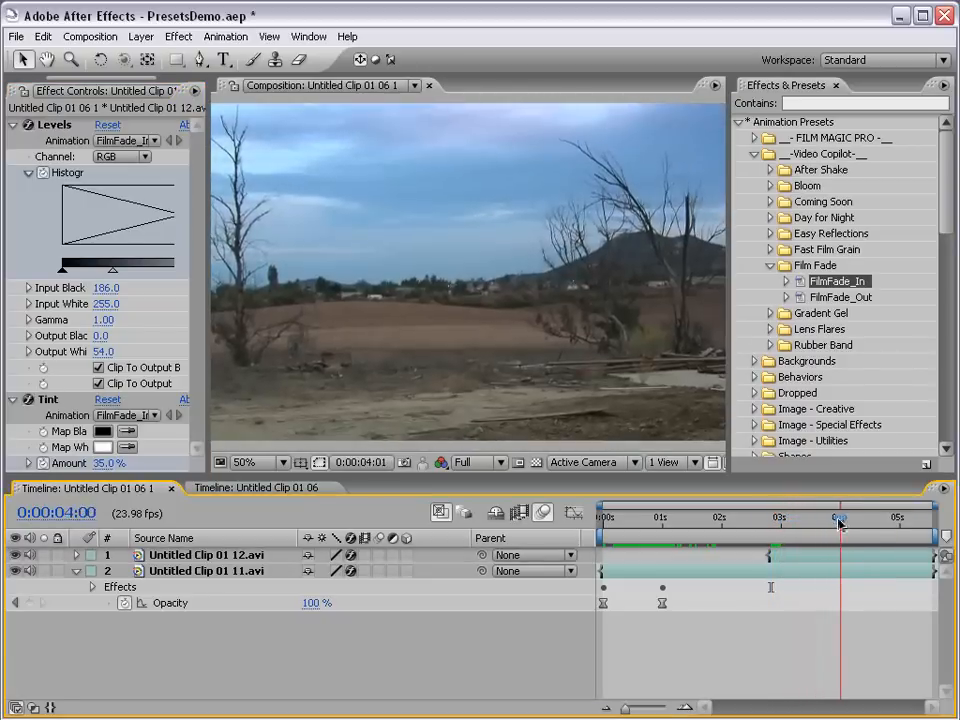
pyautogui.moveTo(840, 527); pyautogui.dragTo(807, 527)
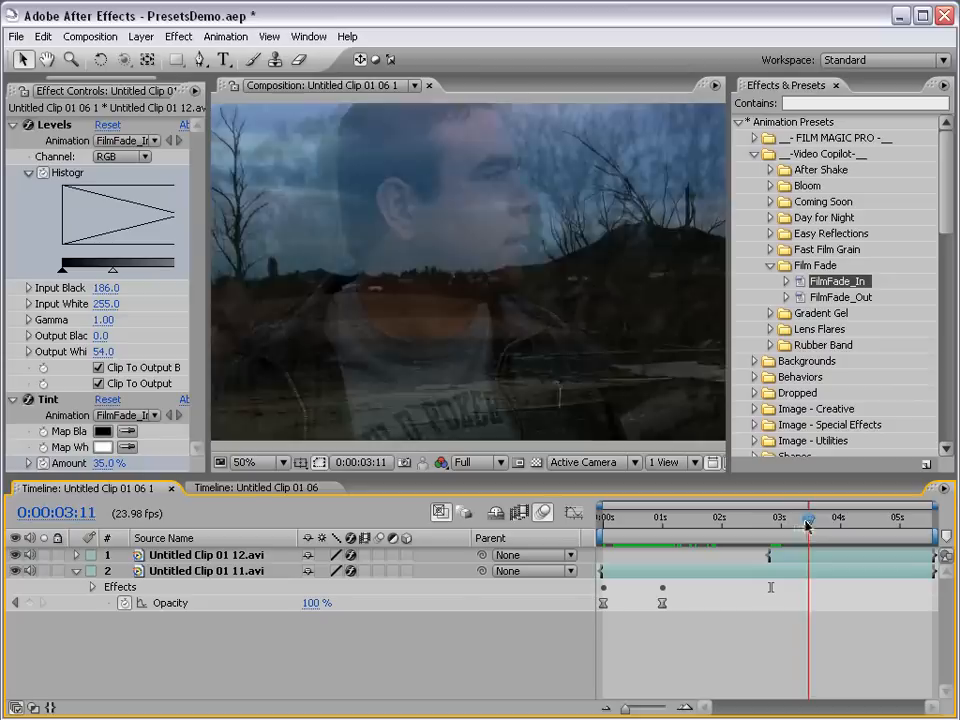
pyautogui.moveTo(807, 525); pyautogui.dragTo(761, 525)
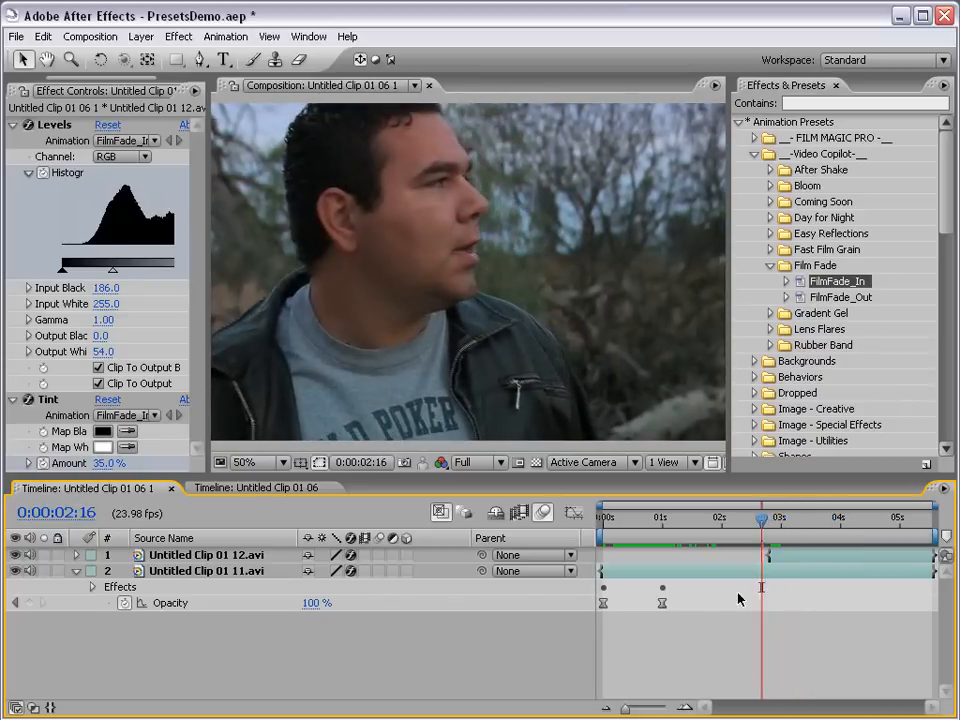
pyautogui.click(260, 488)
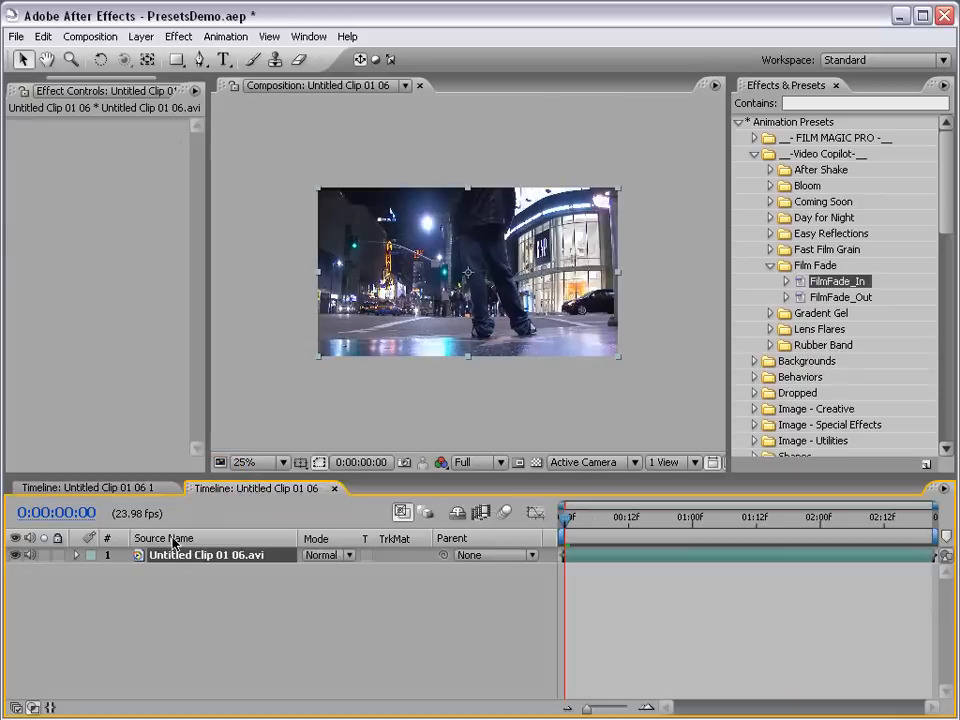